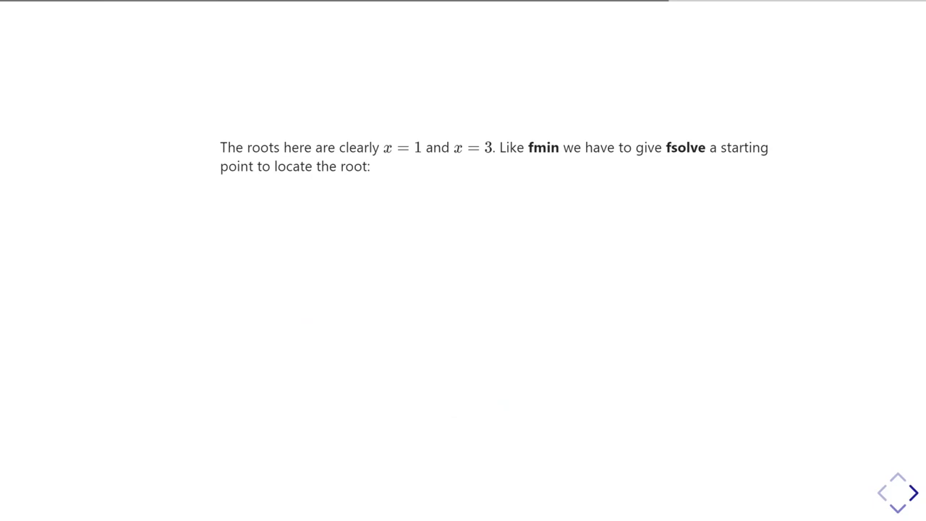
Step: Advance to the brute-force fsolve slide showing four unique roots and the solver-path plot
{"action": "left_click", "coordinate": [913, 492]}
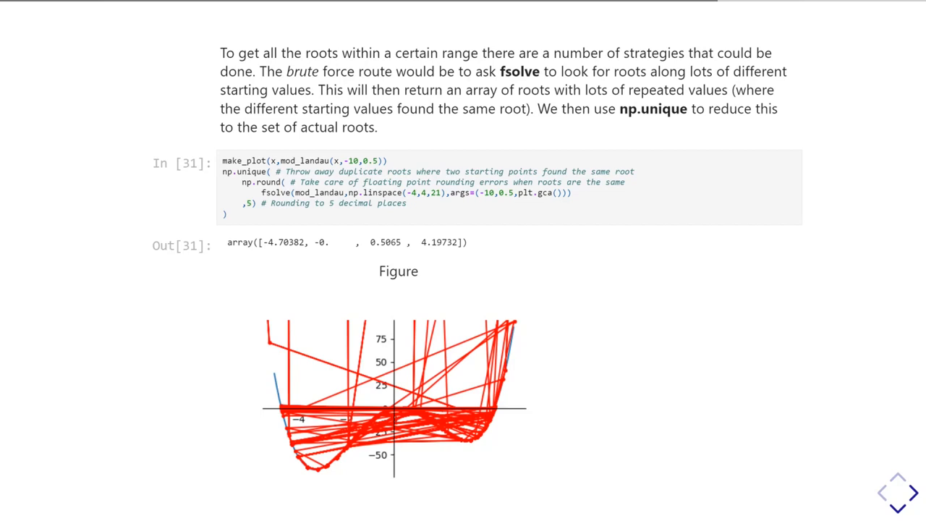
Step: Scroll to the slide where fsolve uses the sign-change xguess values, giving four roots
{"action": "scroll", "scroll_direction": "down", "scroll_amount": 3}
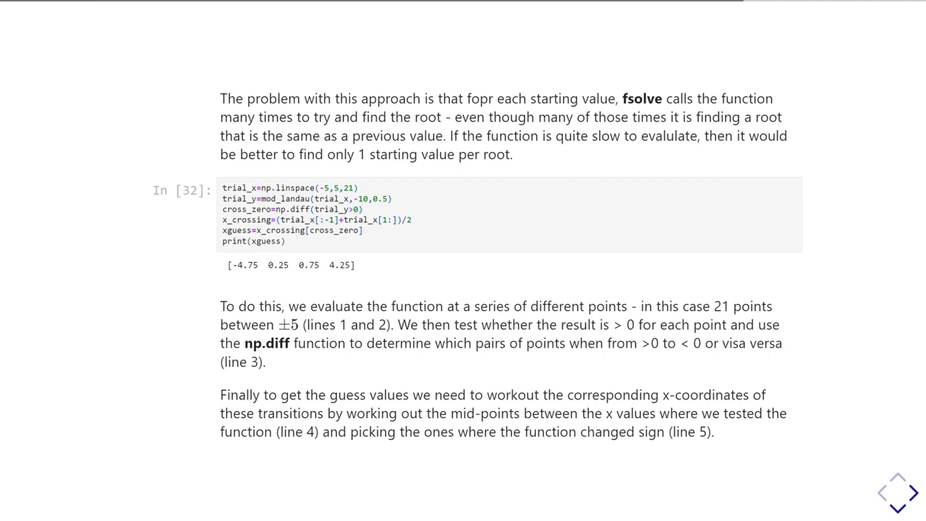
{"action": "scroll", "scroll_direction": "down", "scroll_amount": 3}
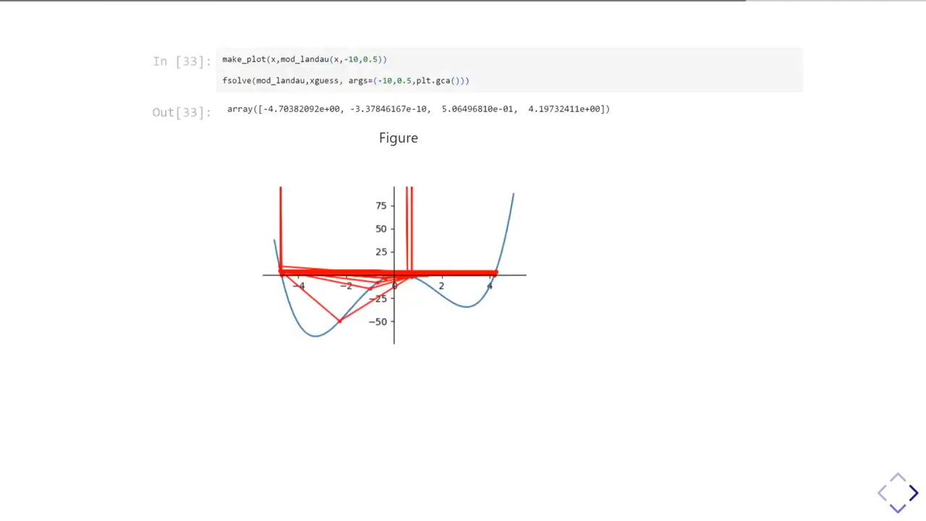